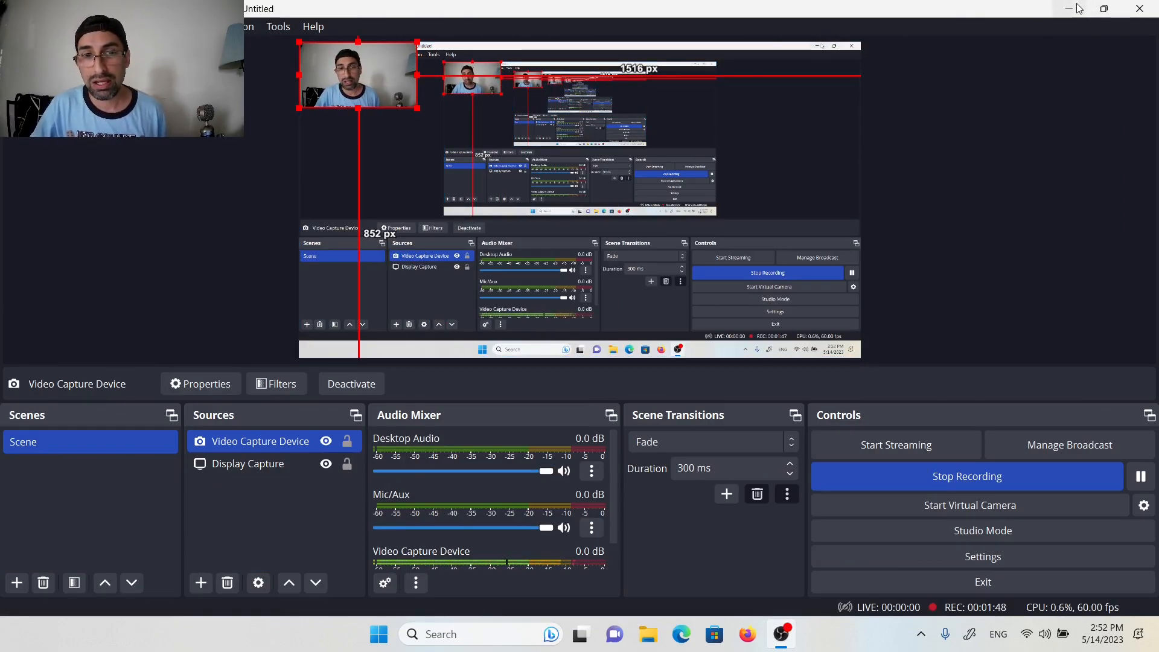
mouse_move(1067, 8)
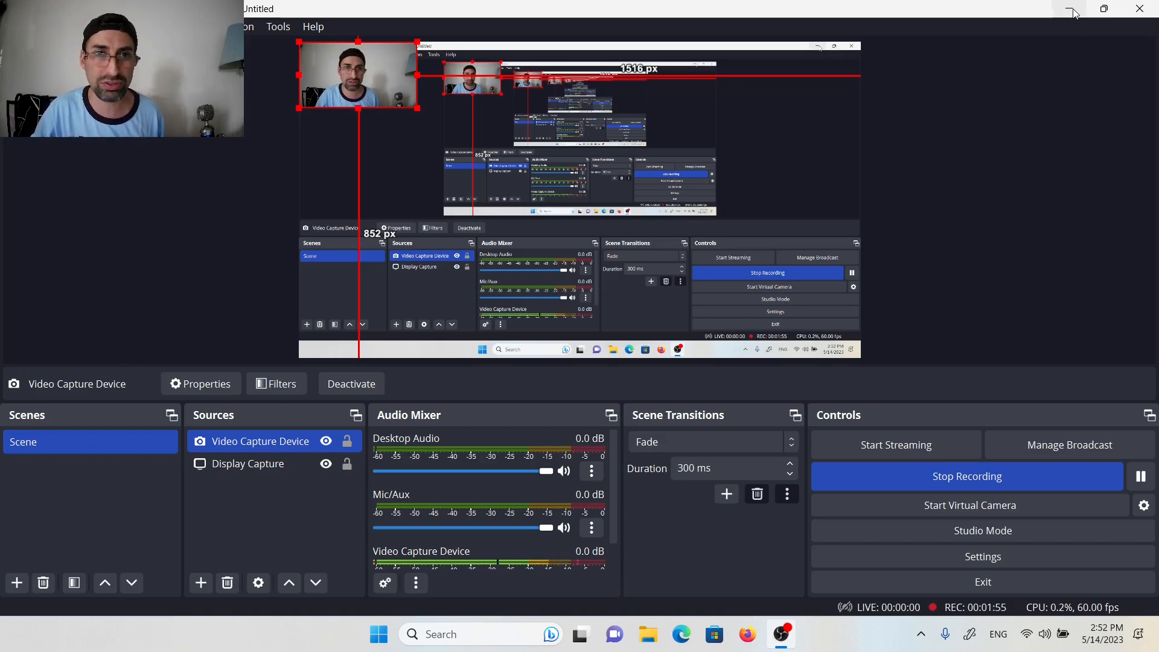
Step: Minimize OBS to the desktop, then restore its window from the taskbar
click(1073, 8)
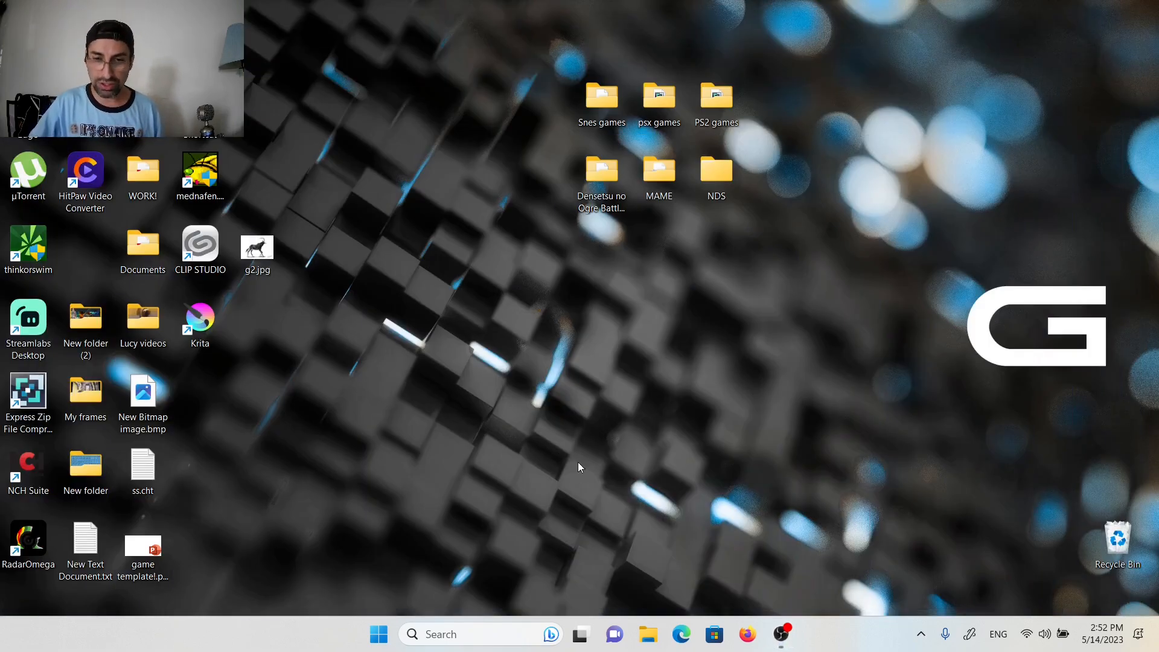
mouse_move(782, 633)
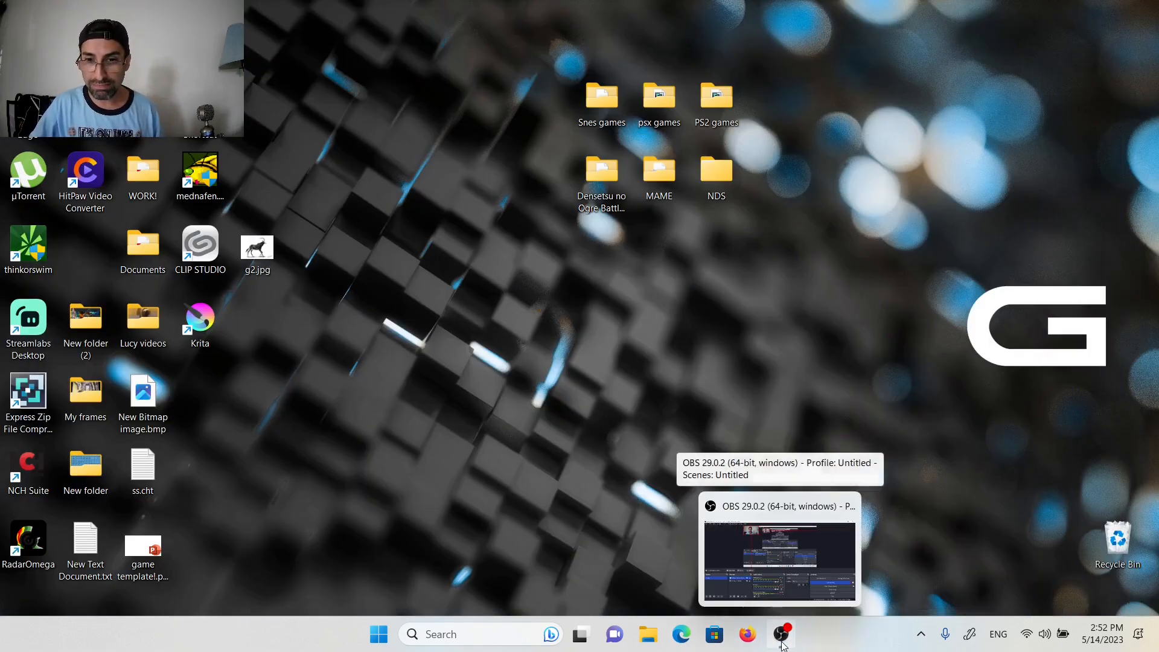
click(779, 550)
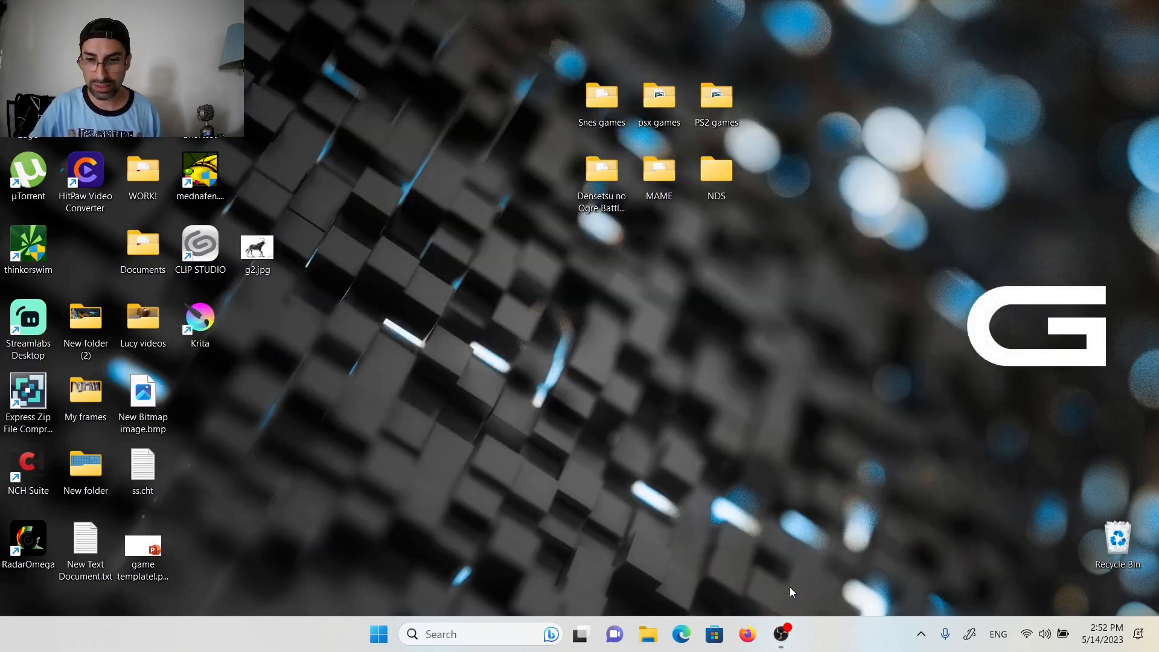
click(256, 248)
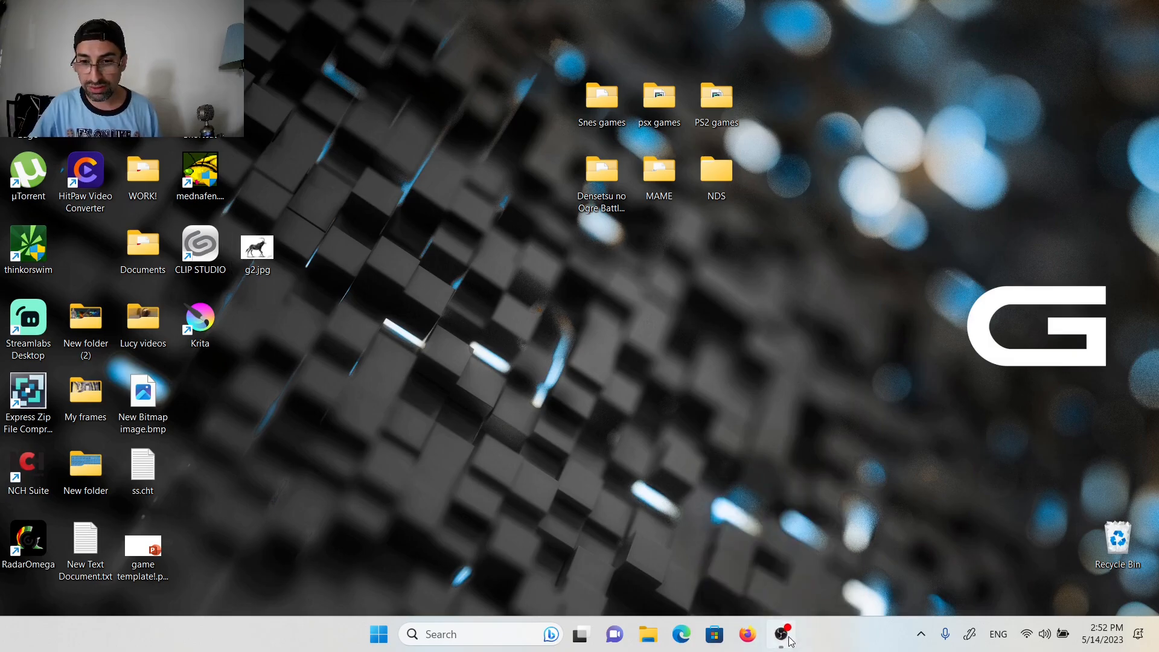
click(780, 633)
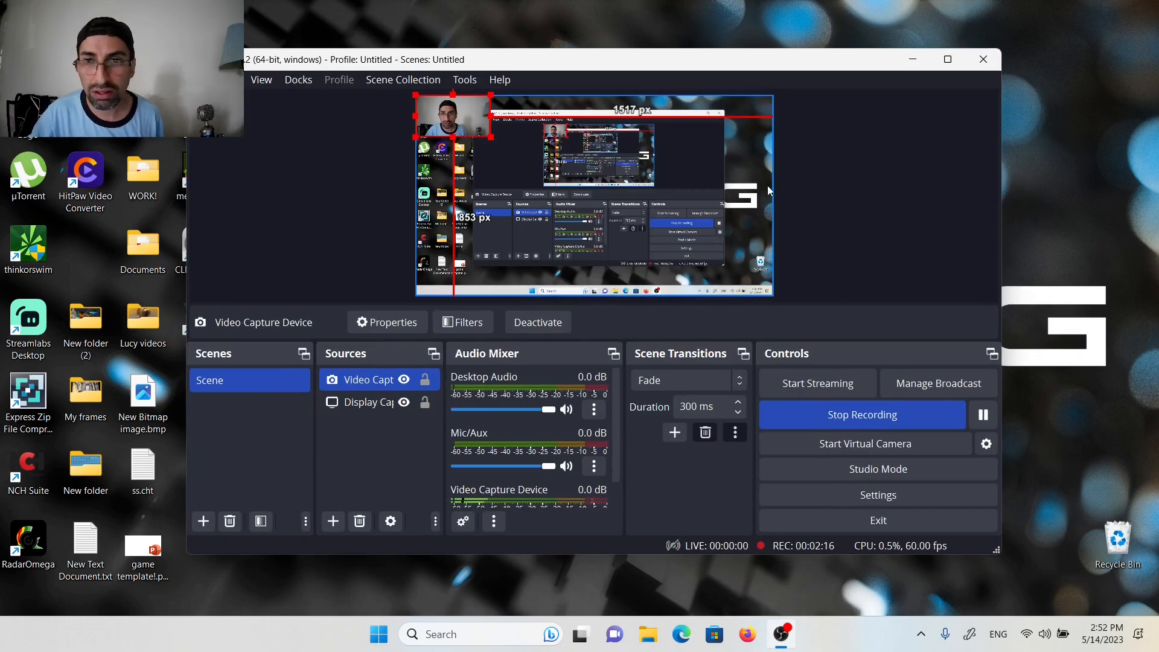
mouse_move(808, 43)
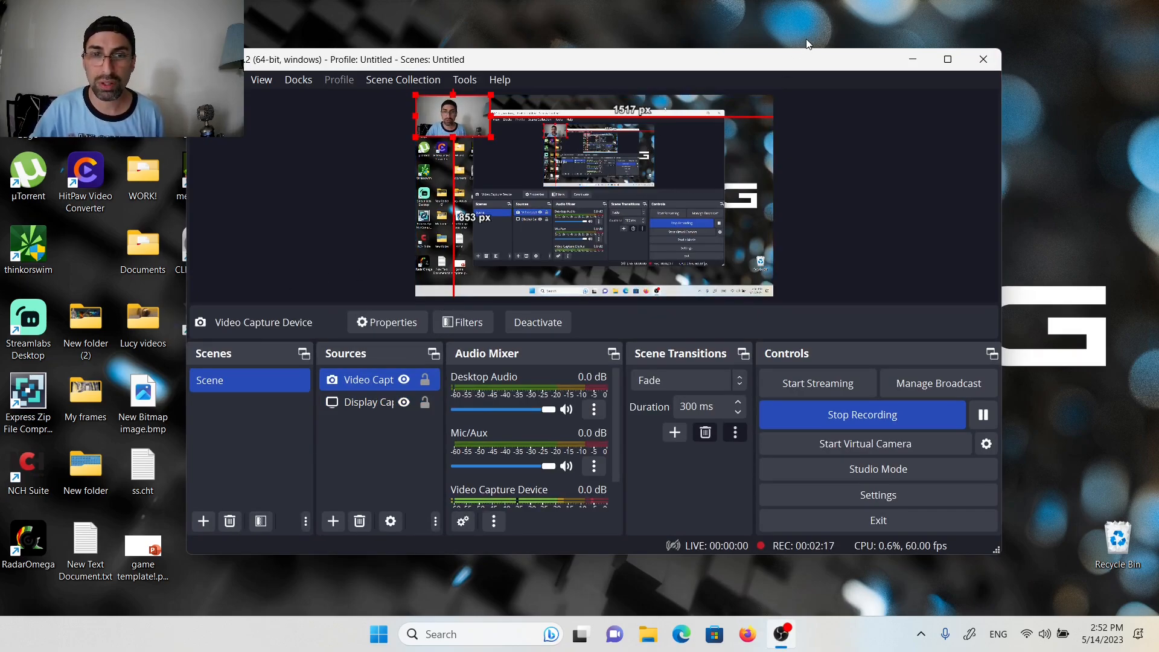
Step: Select the Display Capture source, minimize OBS, and open the desktop's context menu
click(366, 401)
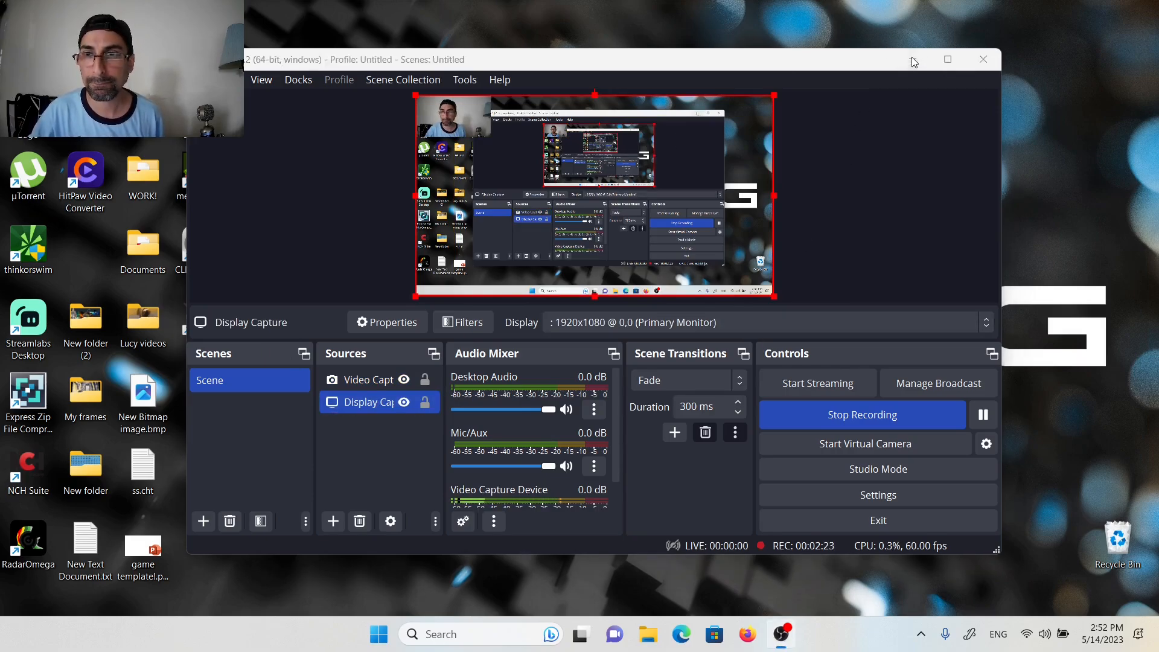
click(947, 59)
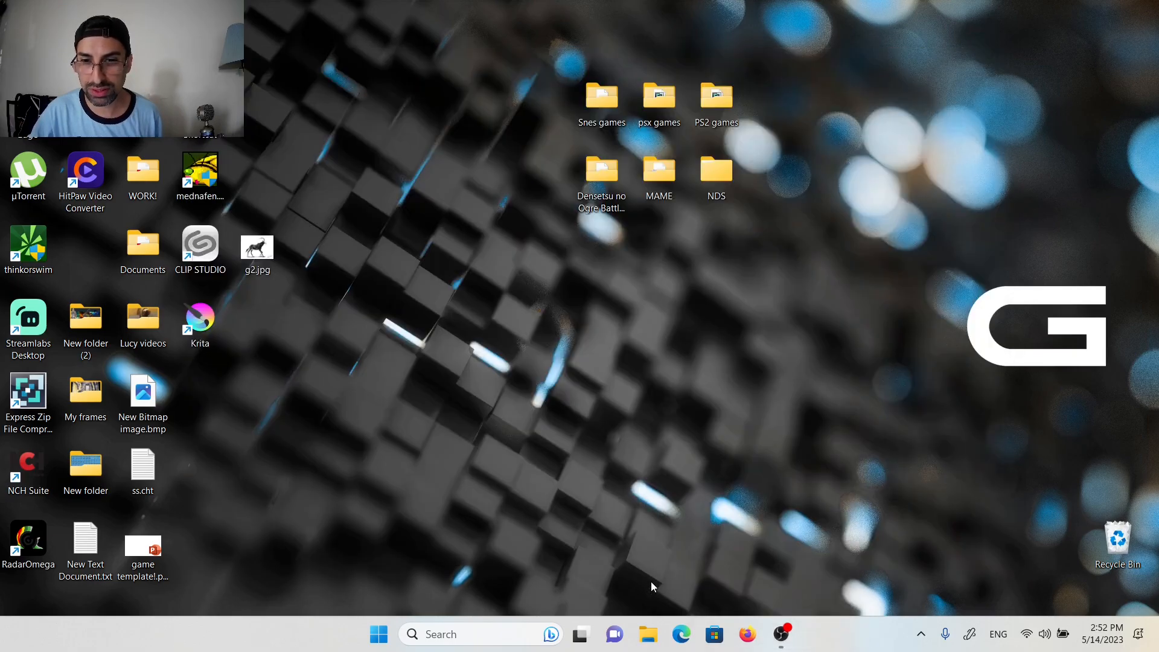
mouse_move(781, 633)
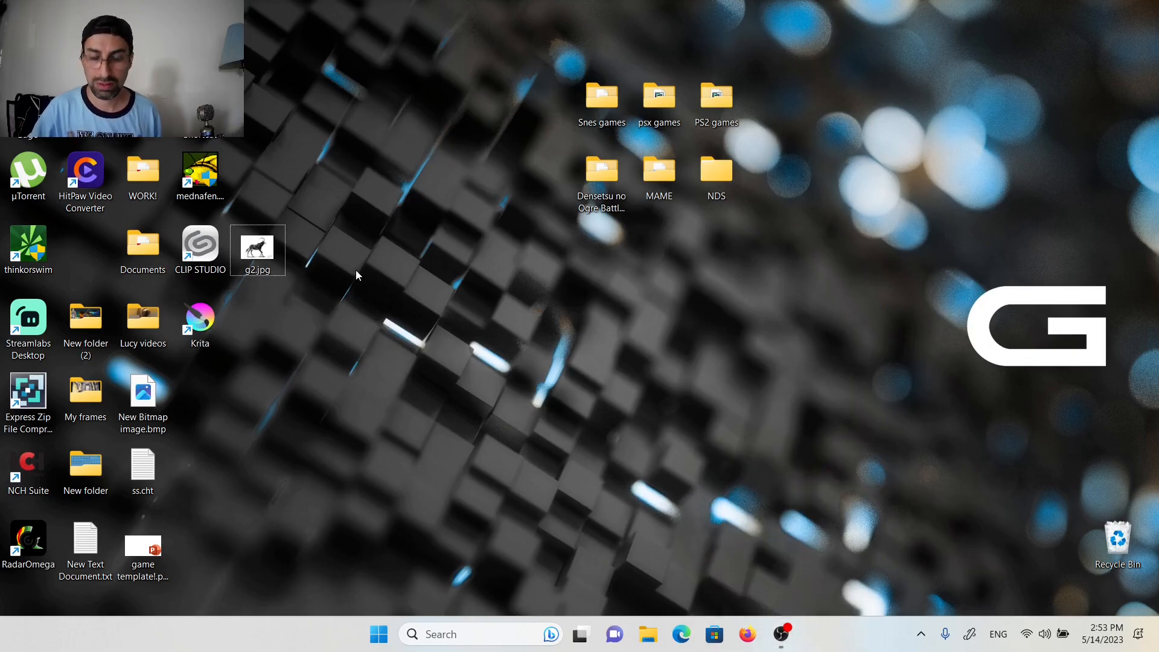
right_click(356, 275)
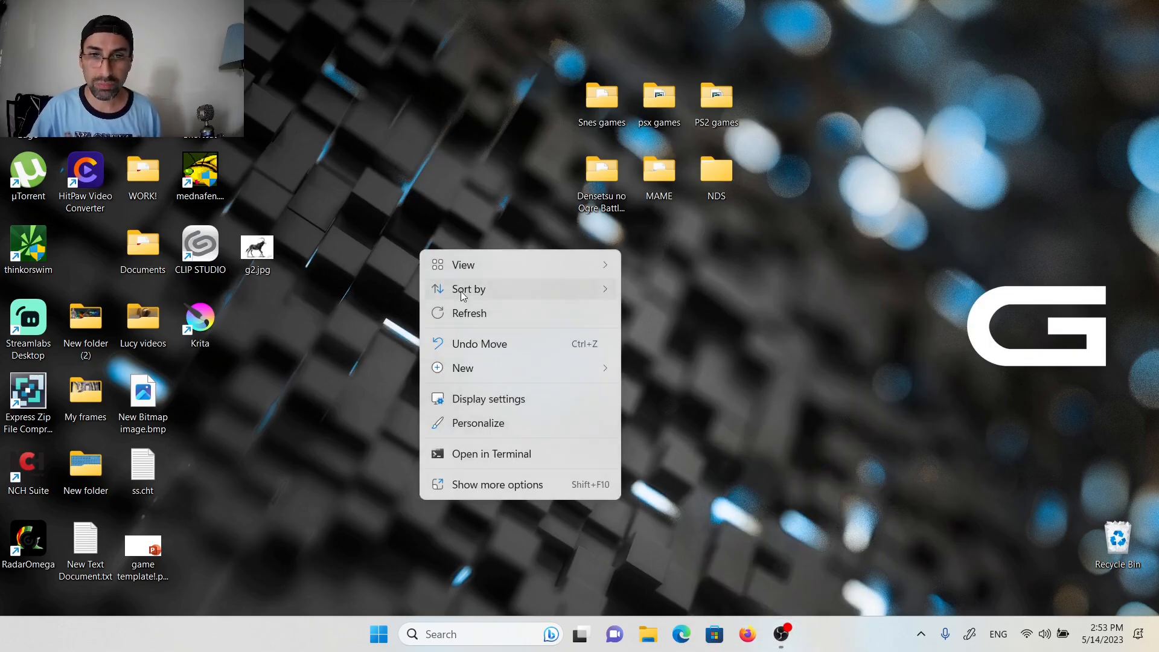
mouse_move(537, 408)
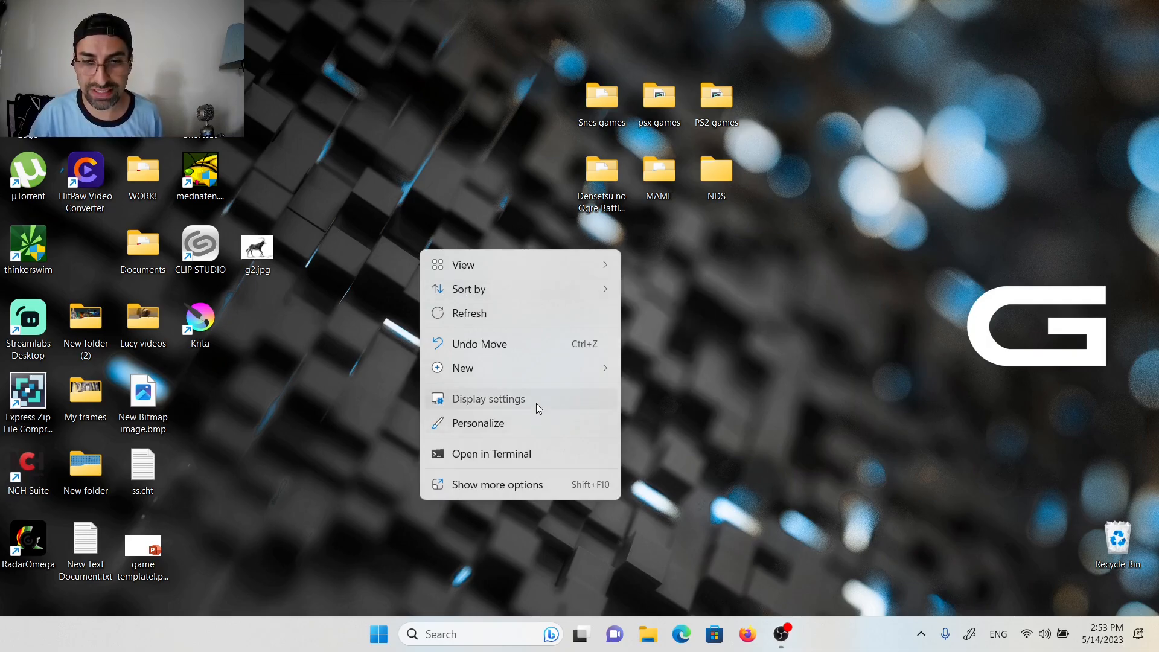
Step: Open Display settings and switch multiple displays from Duplicate to Extend these displays
click(487, 398)
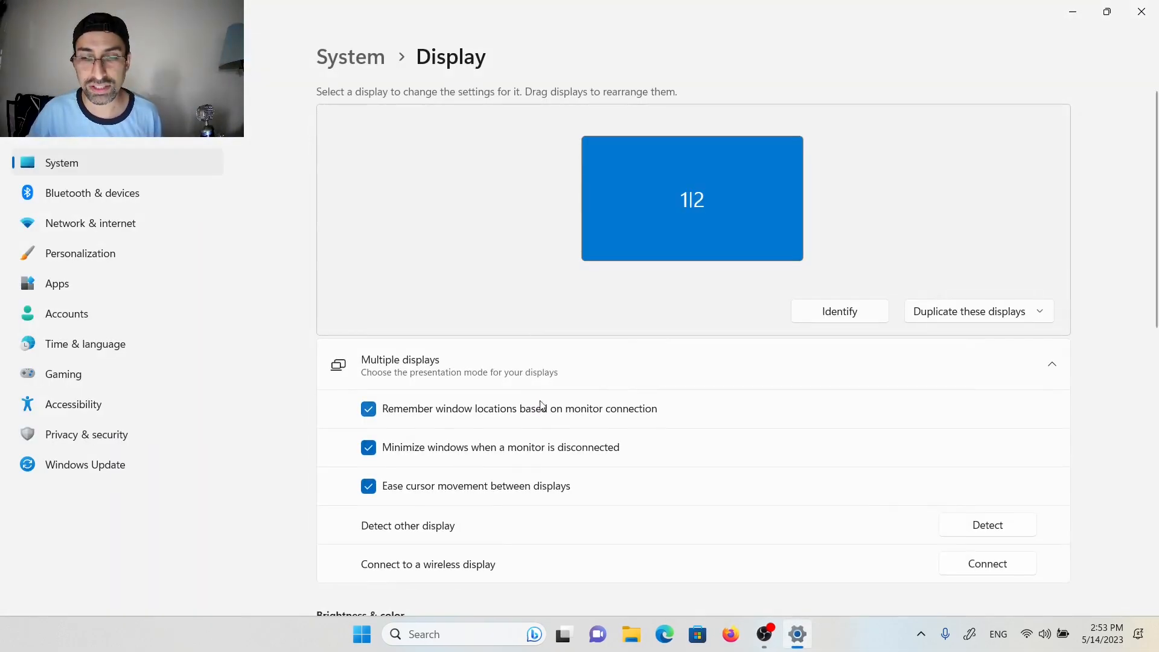
mouse_move(764, 633)
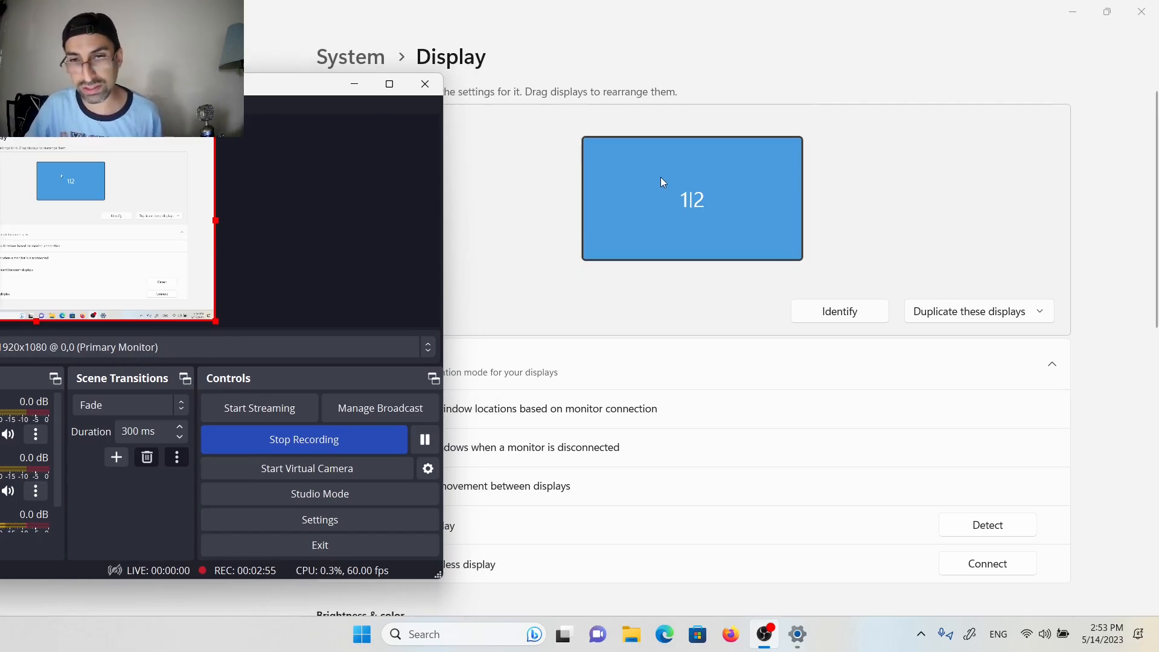
mouse_move(703, 226)
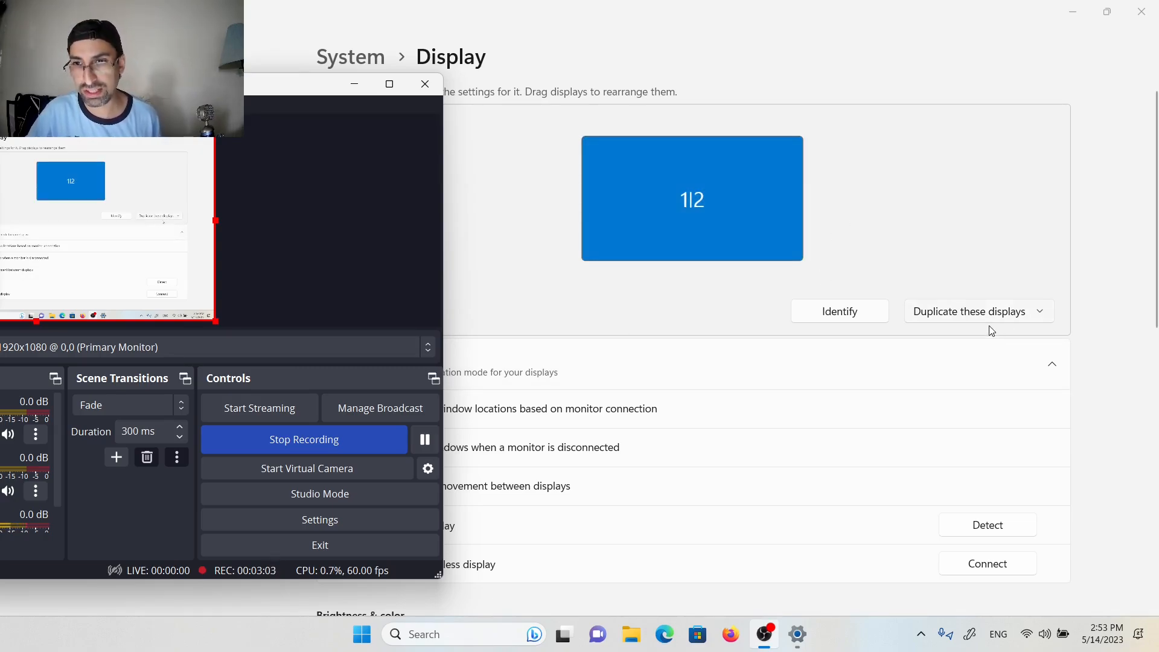
mouse_move(1052, 317)
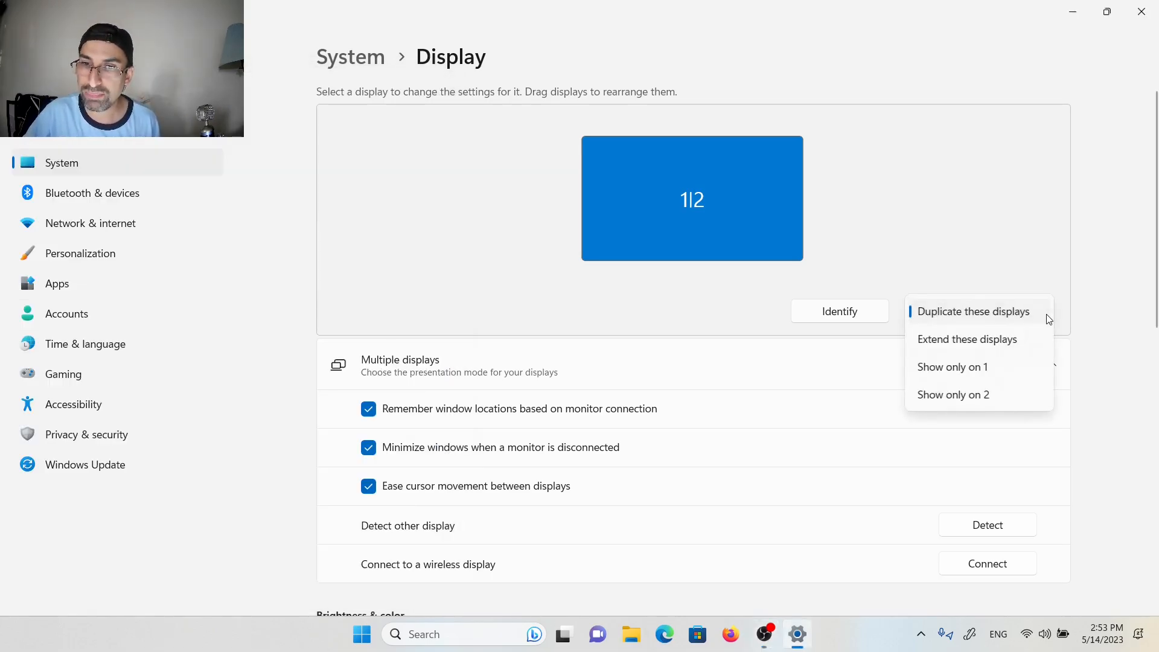
mouse_move(966, 339)
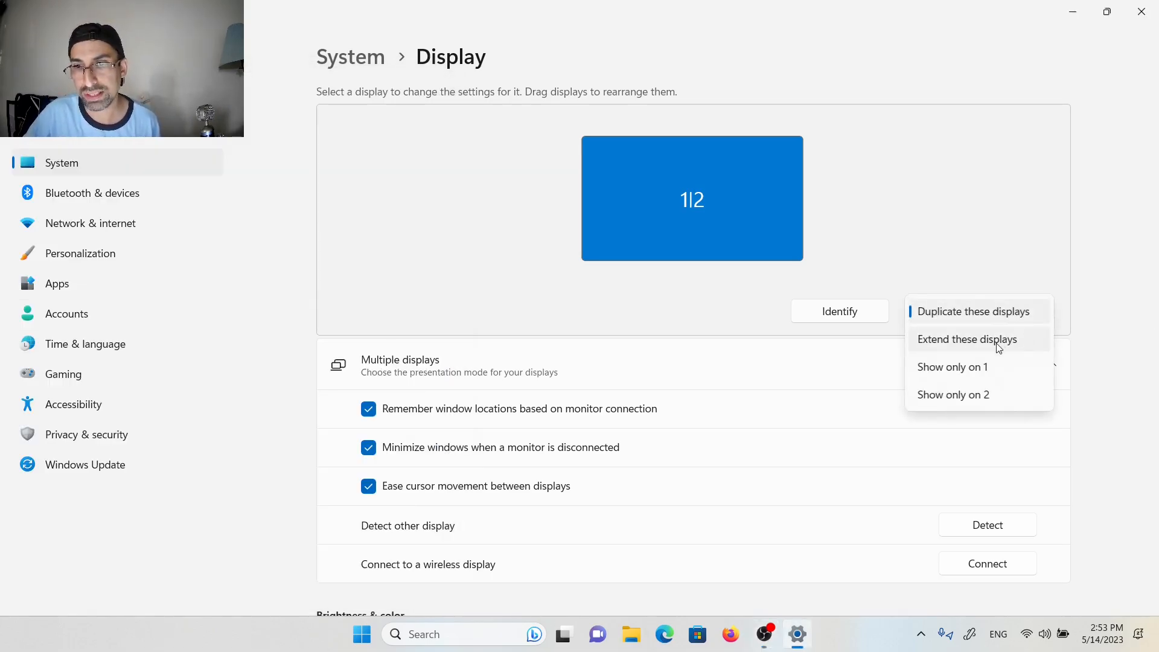
click(965, 338)
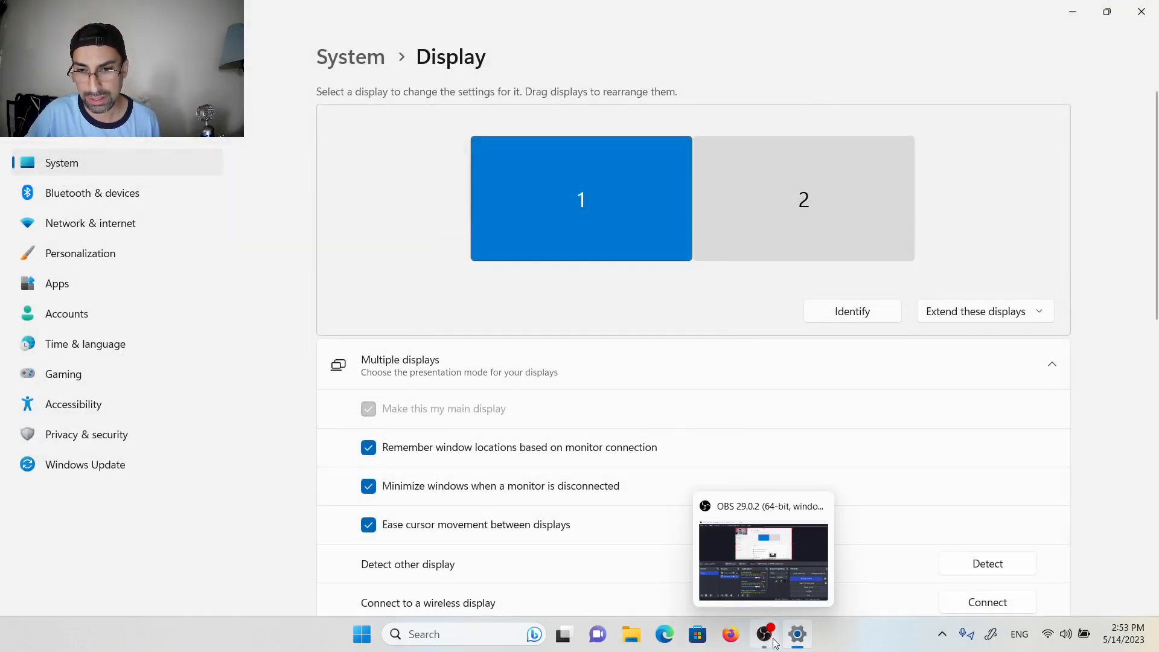
mouse_move(763, 633)
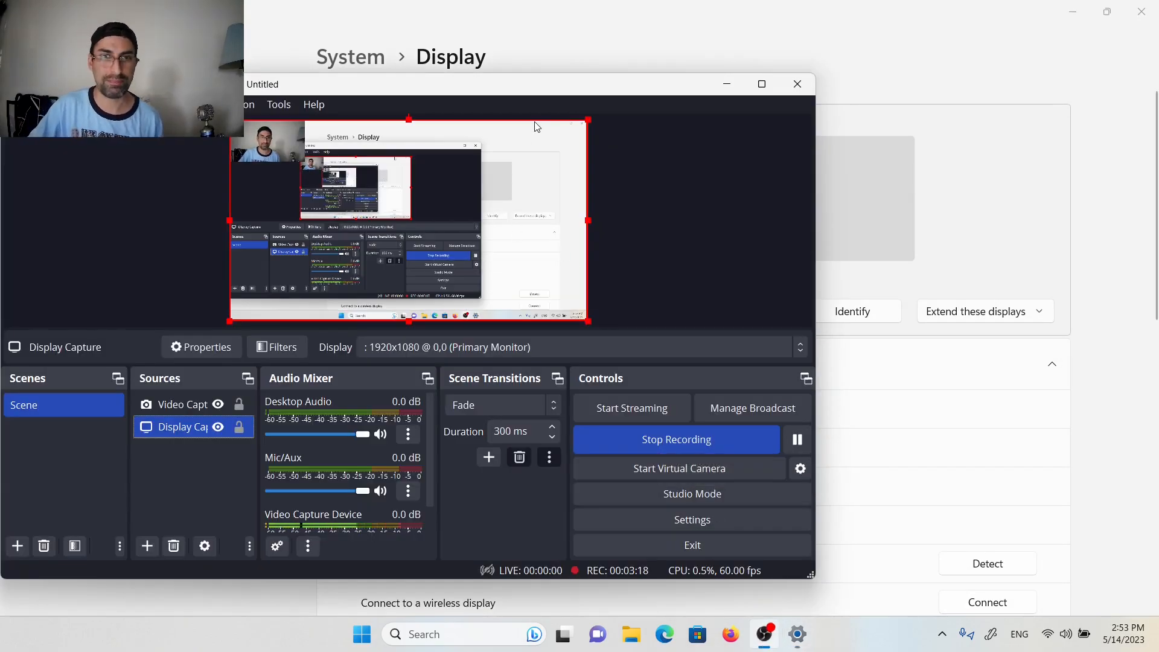
mouse_move(477, 91)
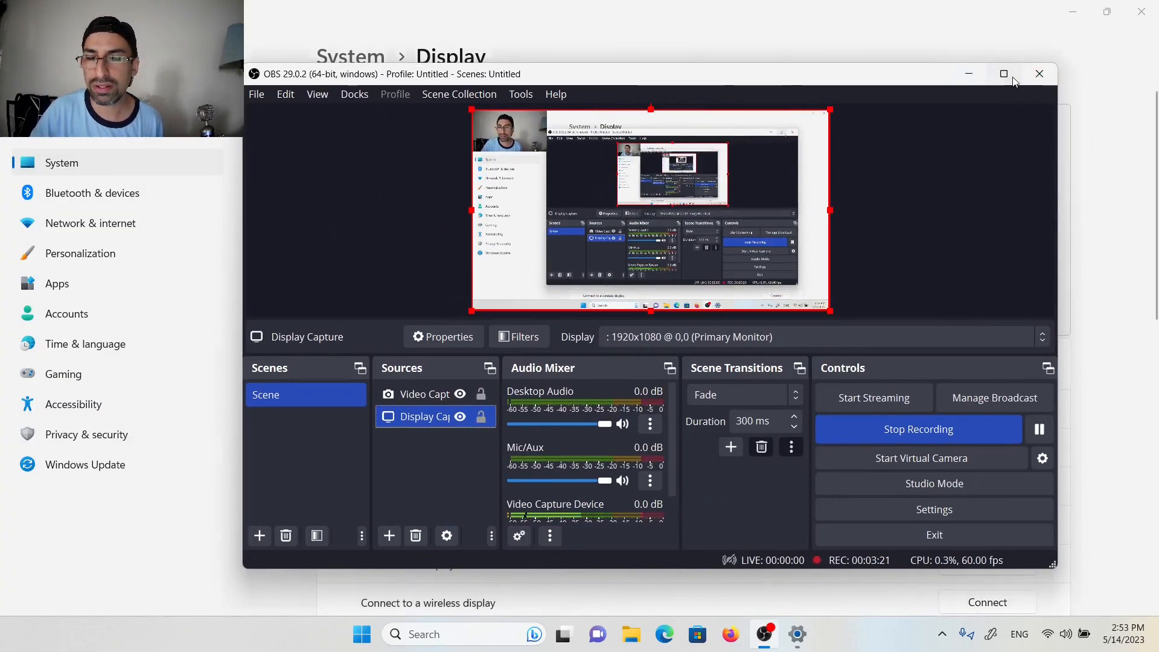
Step: Maximize the restored OBS window to fill the screen
click(1003, 73)
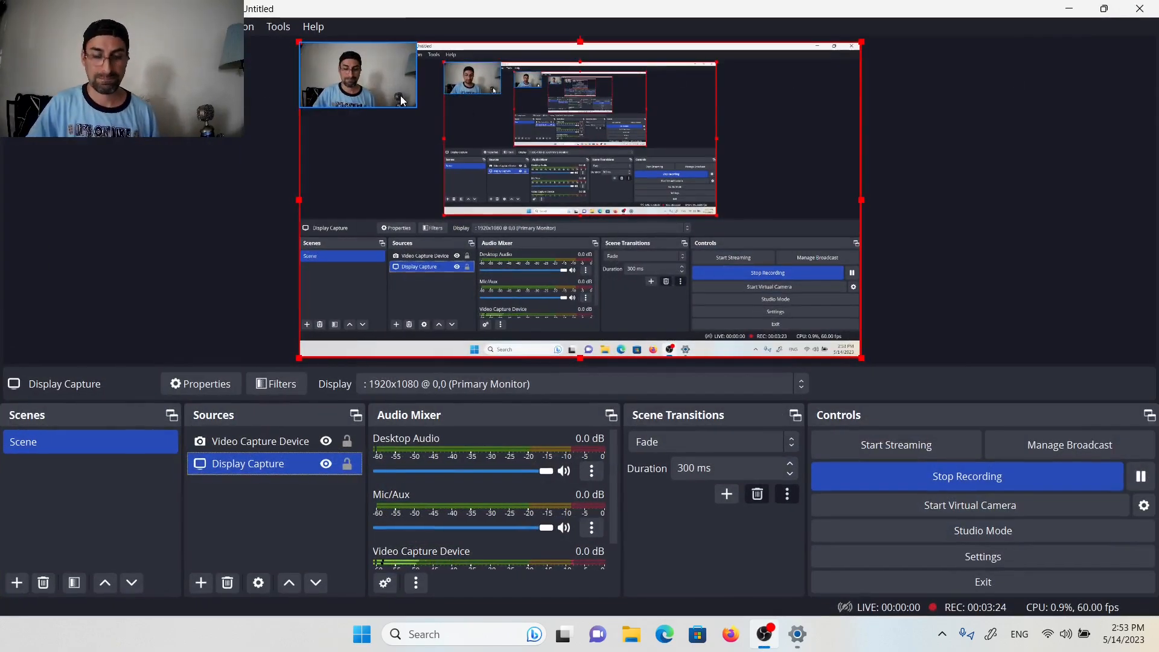